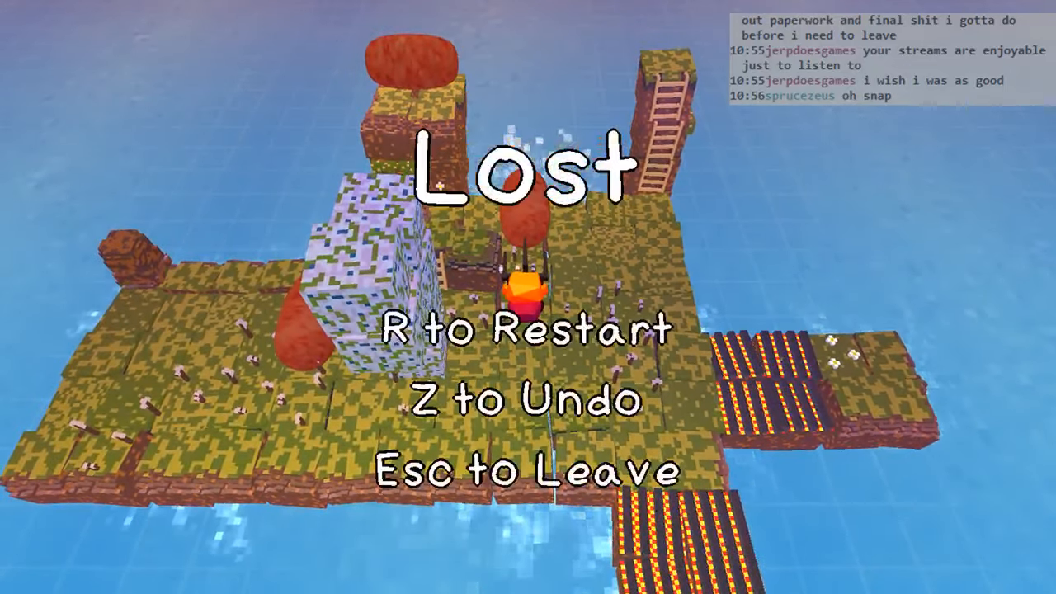
pyautogui.press('r')
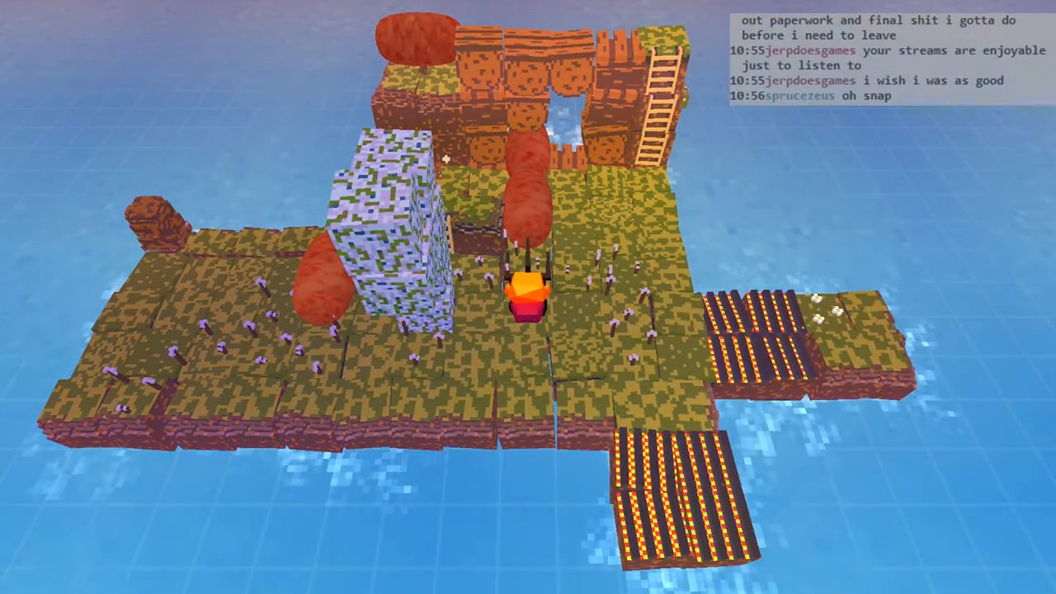